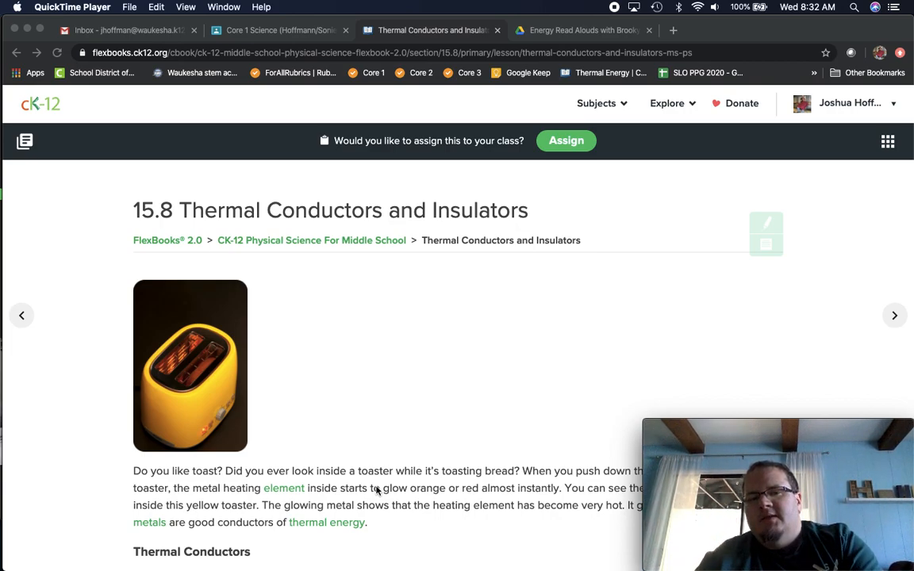
scroll(down, 3)
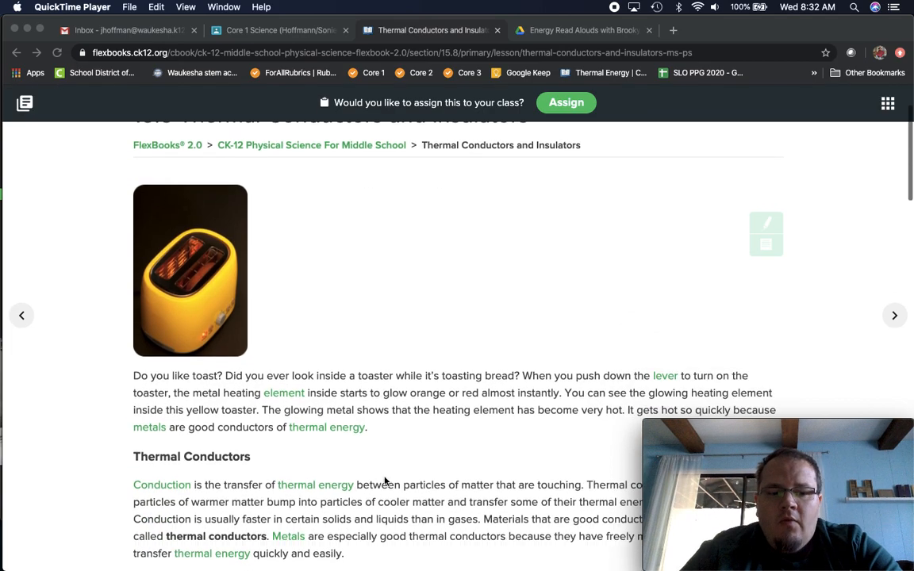
scroll(down, 3)
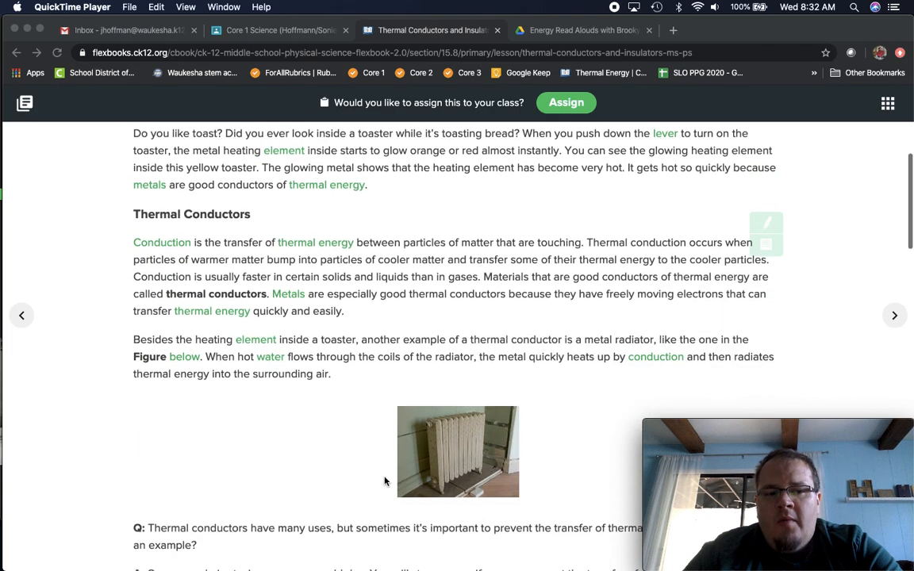
scroll(down, 3)
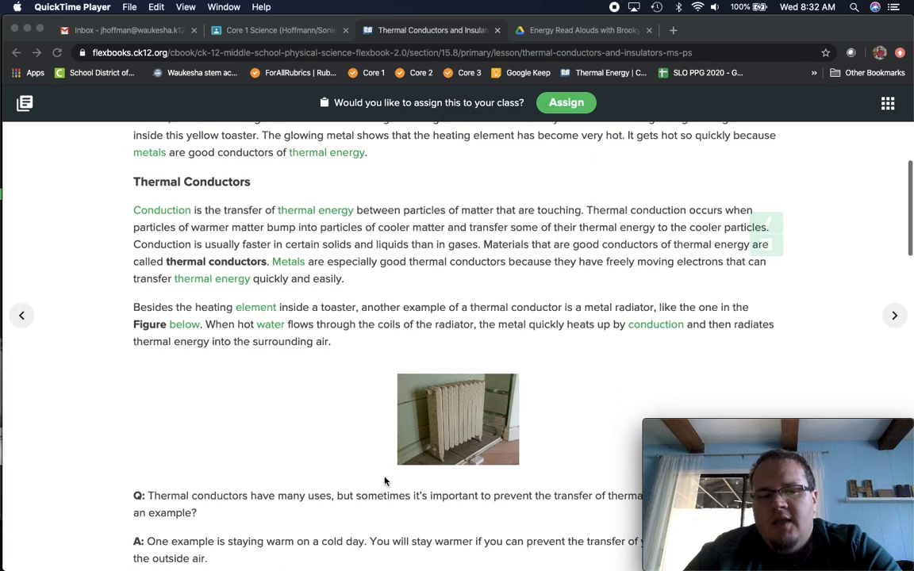
mouse_move(137, 185)
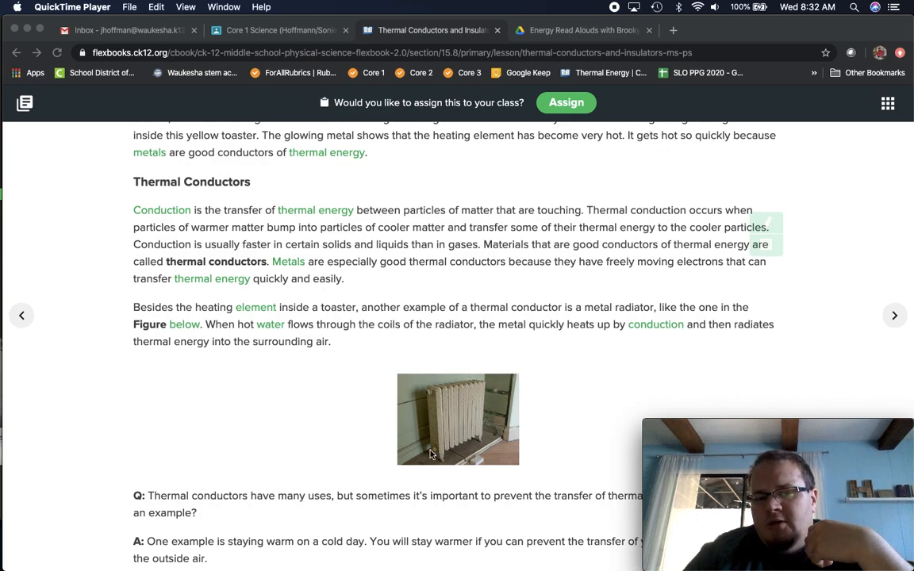
mouse_move(405, 472)
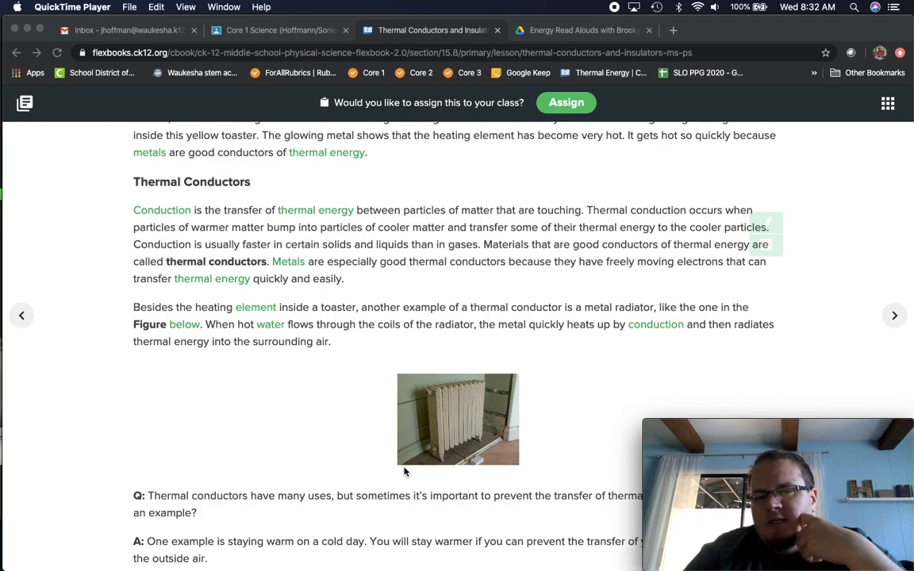
mouse_move(400, 483)
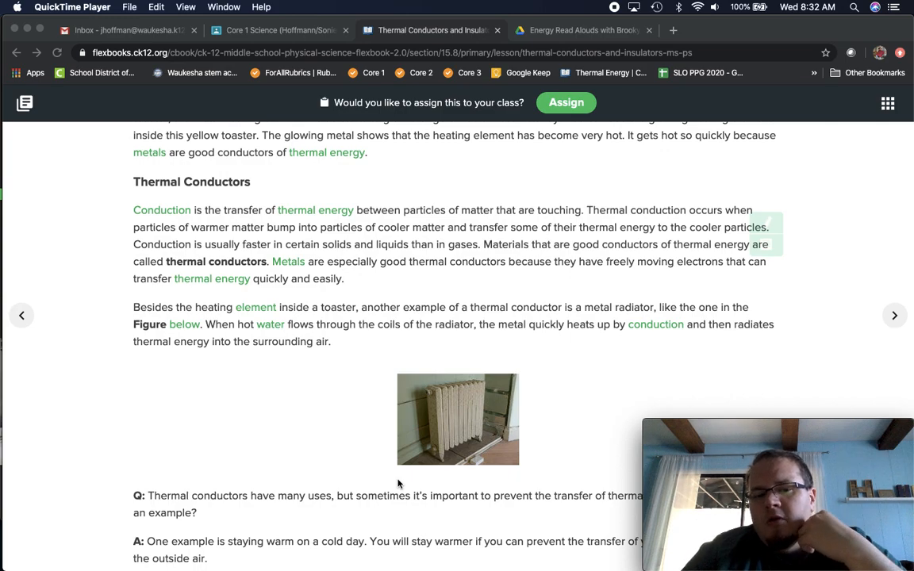
scroll(down, 3)
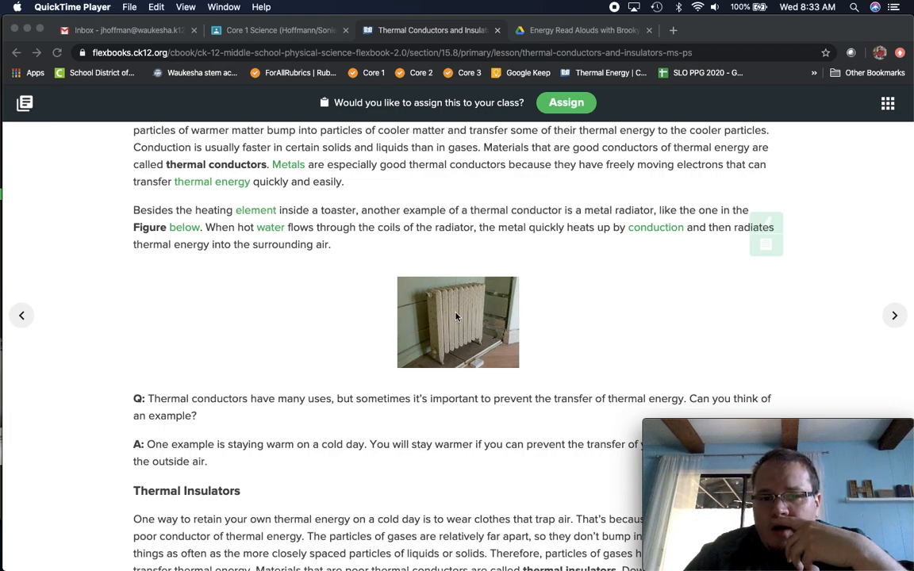
mouse_move(474, 290)
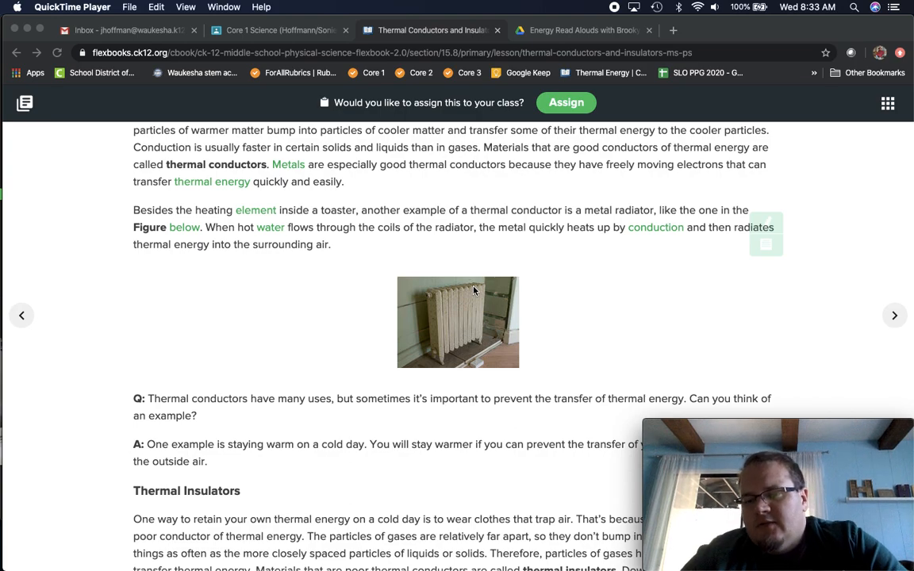
mouse_move(321, 332)
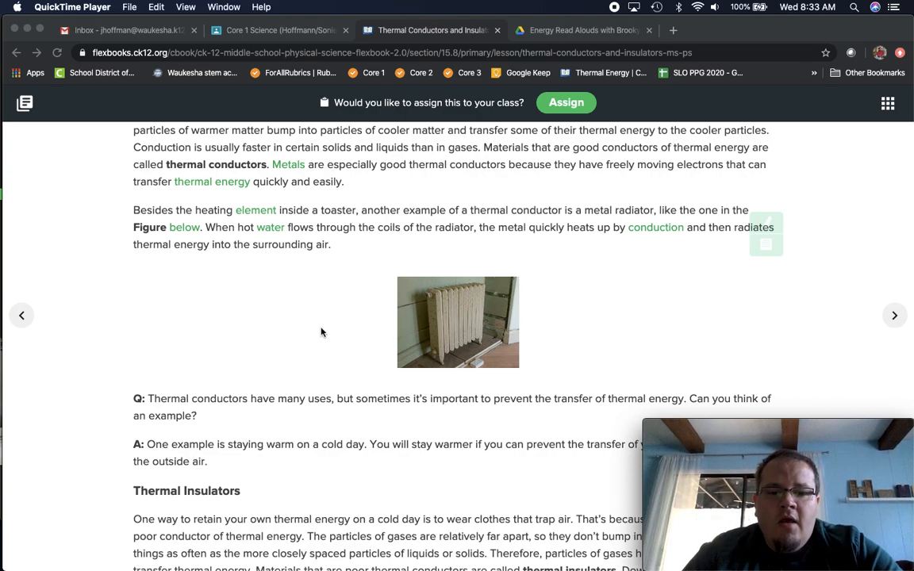
scroll(down, 3)
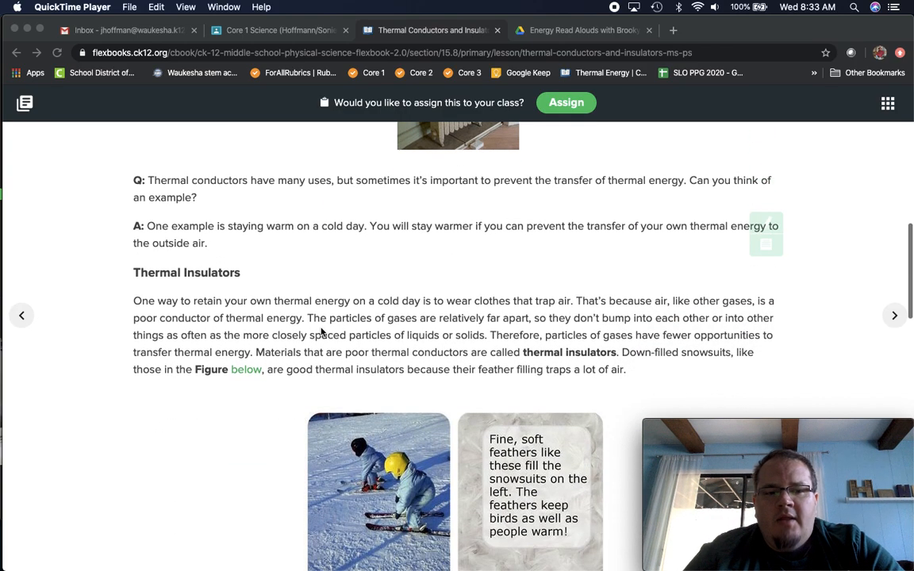
scroll(down, 3)
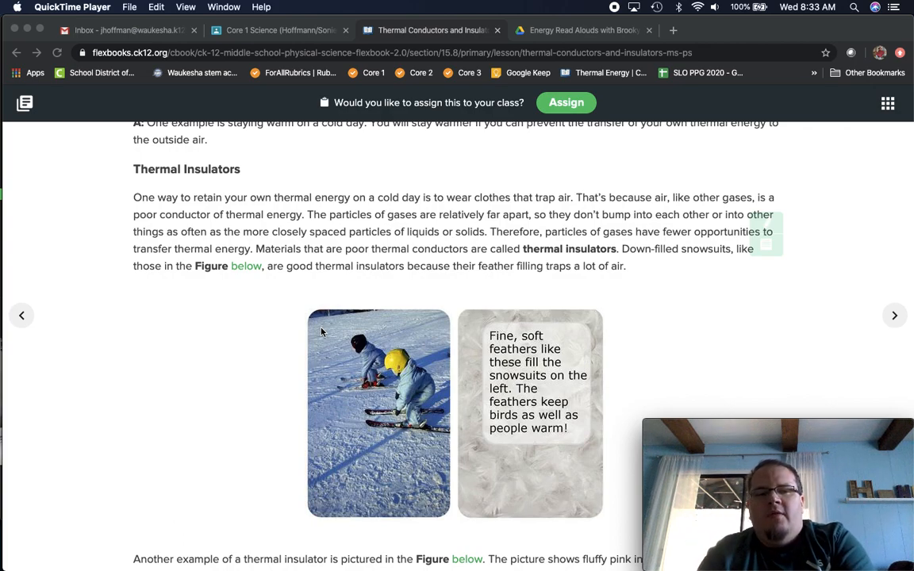
mouse_move(256, 400)
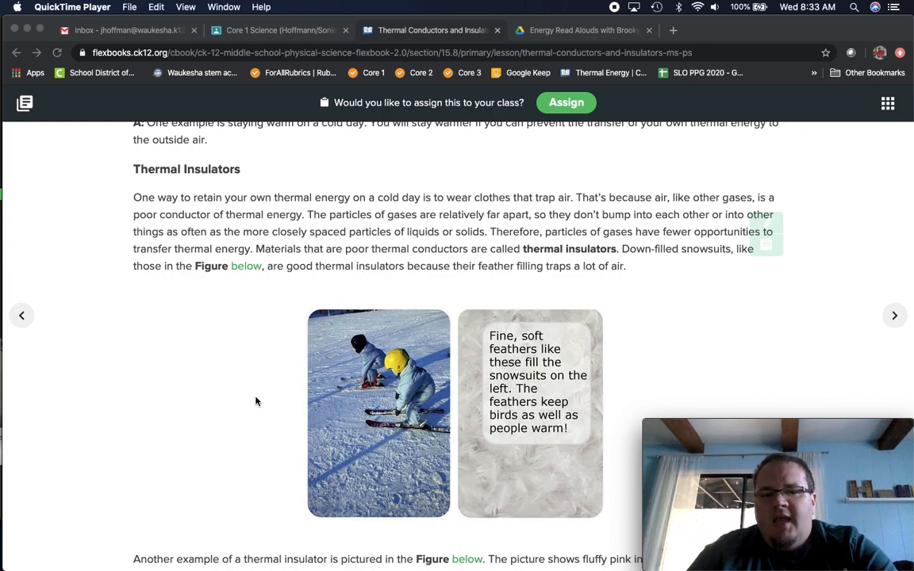
scroll(down, 3)
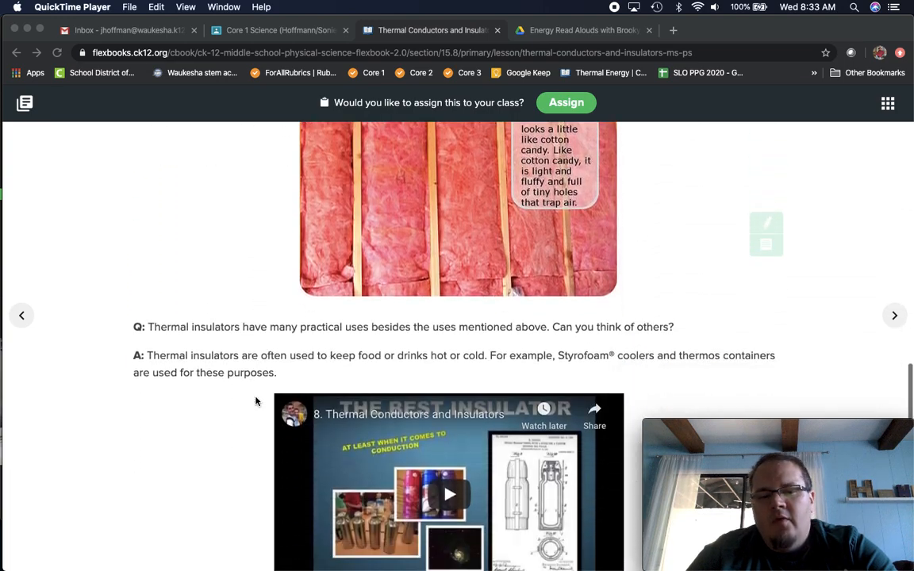
scroll(down, 3)
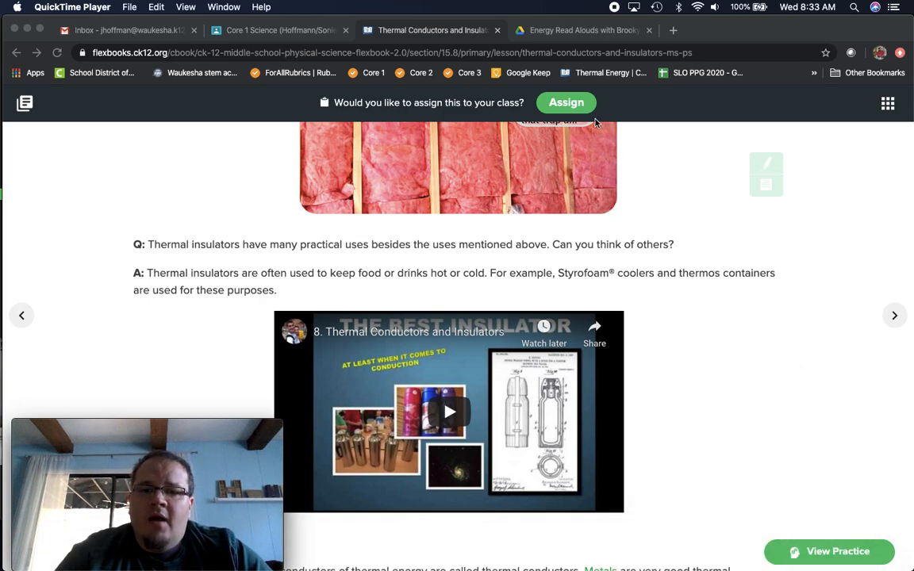
mouse_move(666, 458)
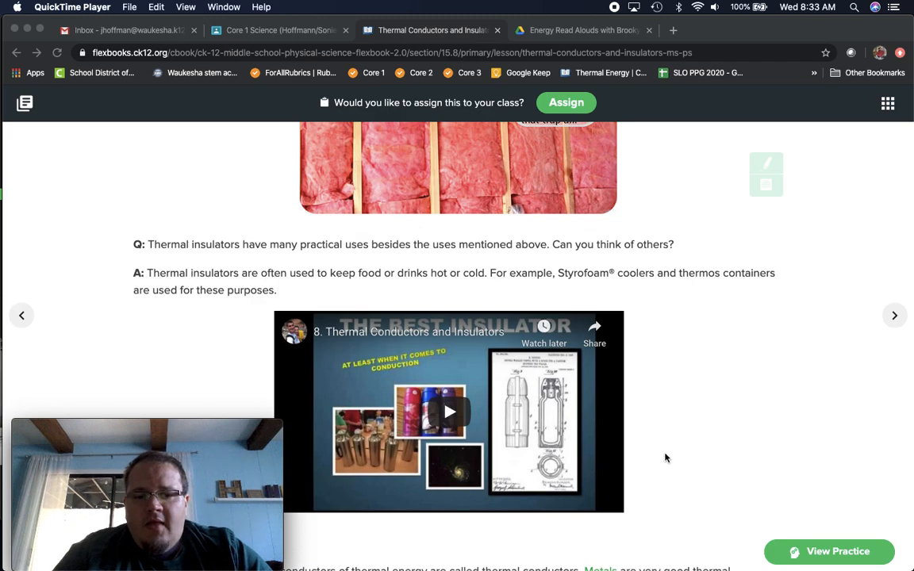